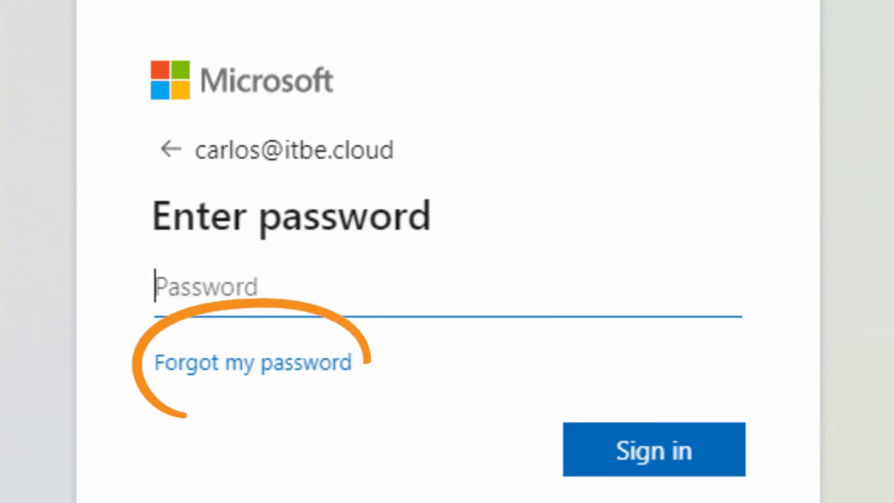
click(252, 361)
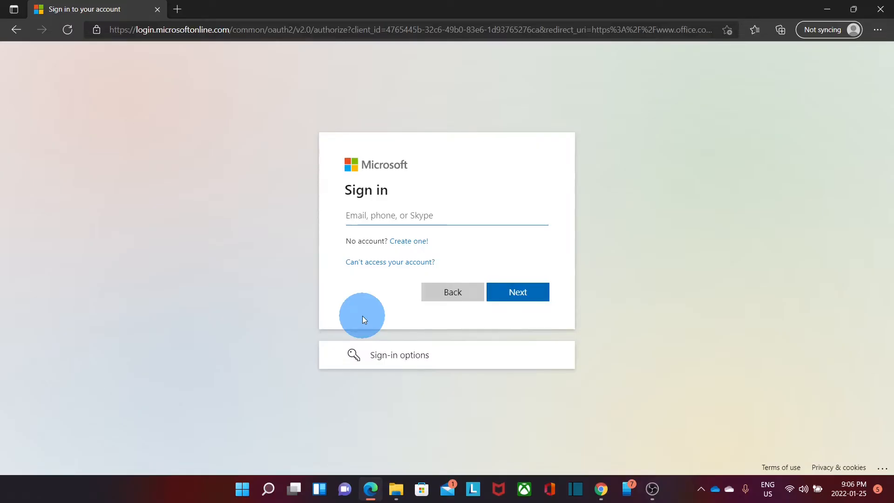
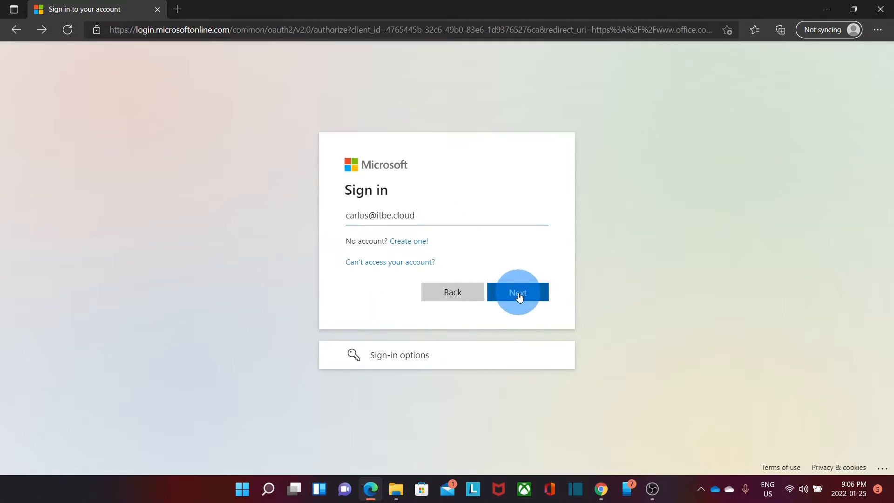
click(517, 291)
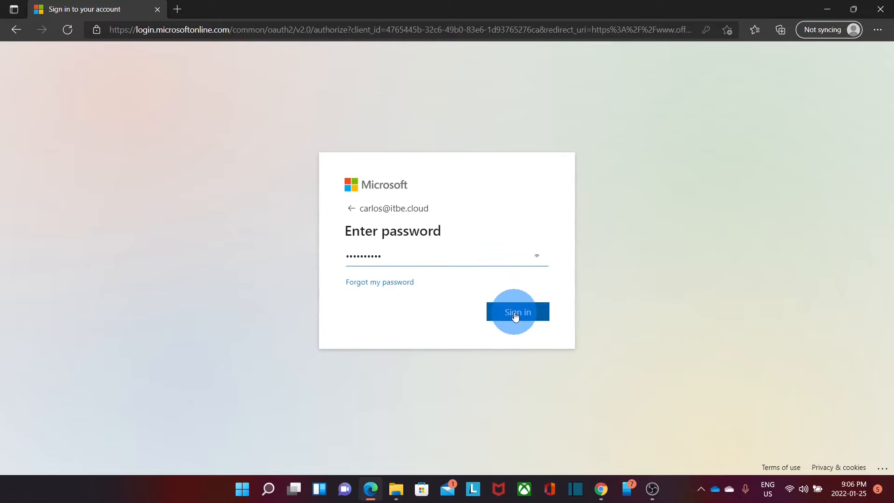
click(517, 312)
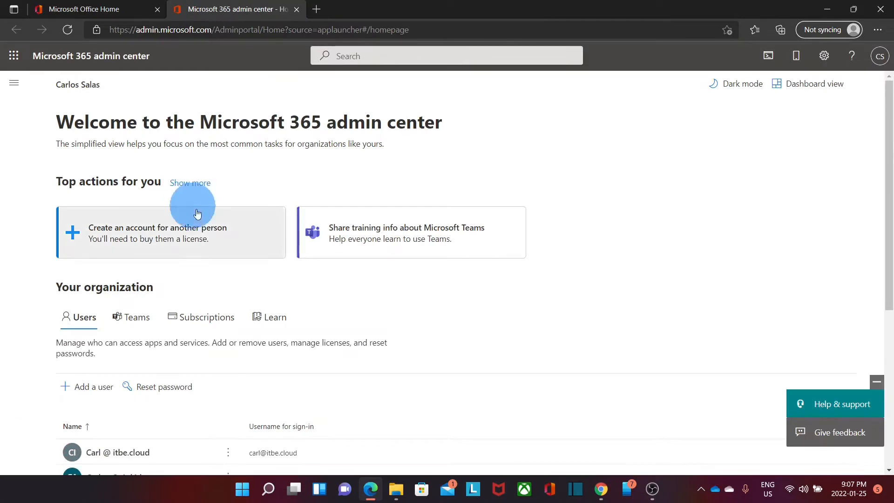
mouse_move(13, 83)
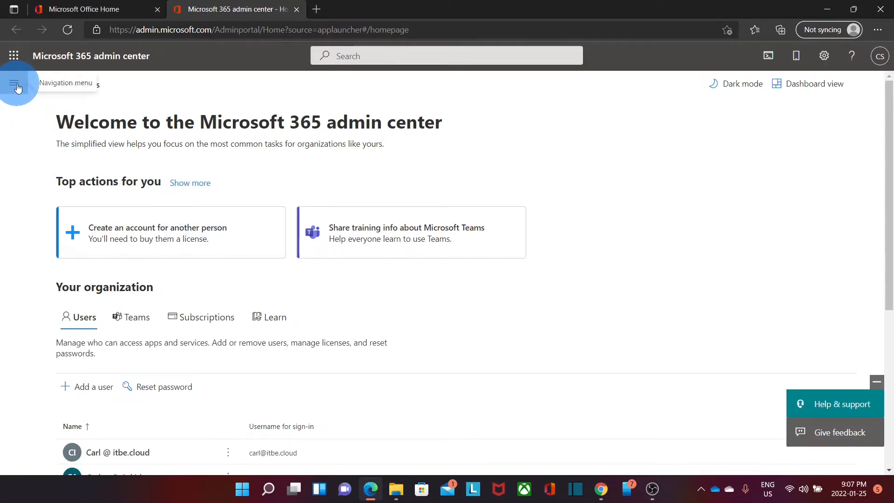
- Navigate via Show all to Users > Active users, listing the five accounts
click(14, 83)
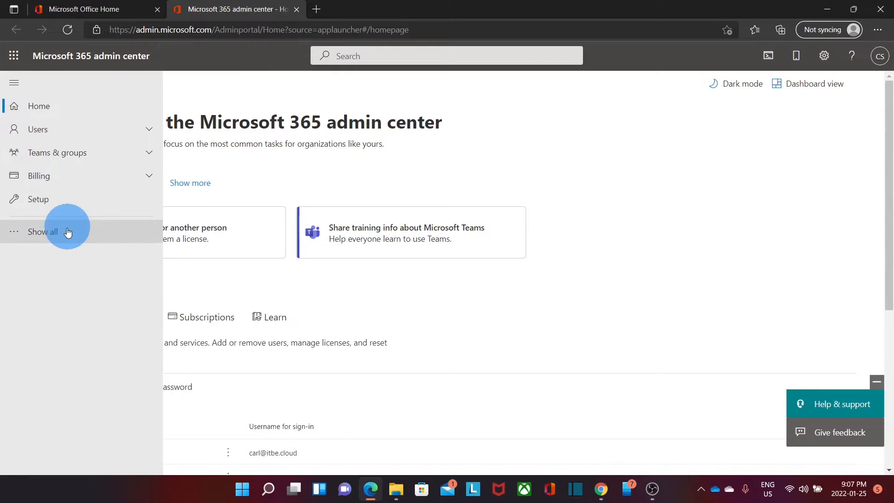
click(42, 231)
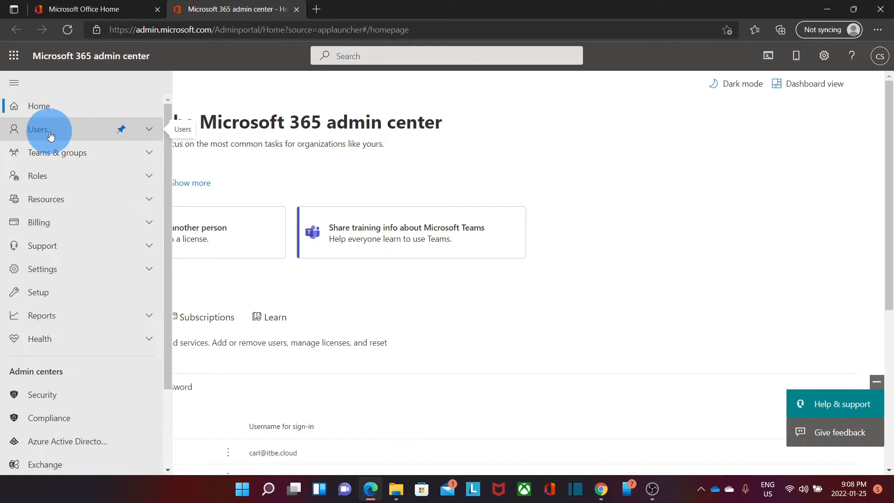
click(38, 129)
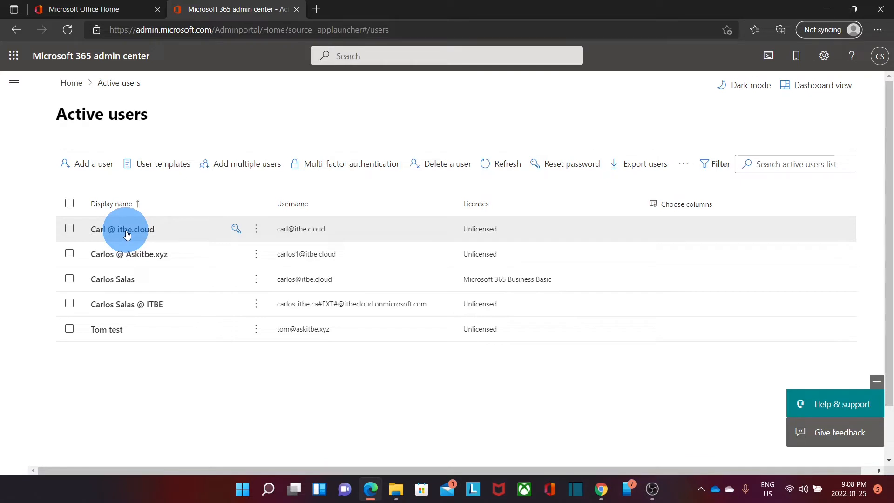
- Start a password reset for the first user and toggle automatic password generation on and off
click(121, 229)
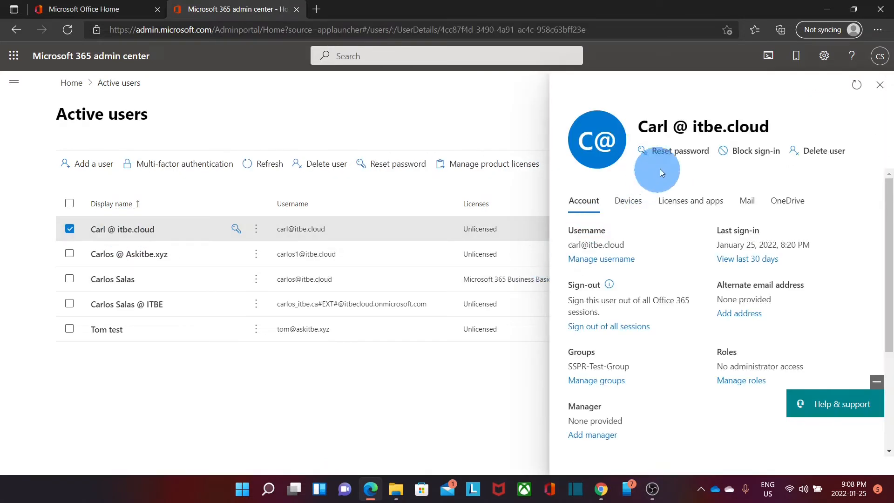
mouse_move(677, 154)
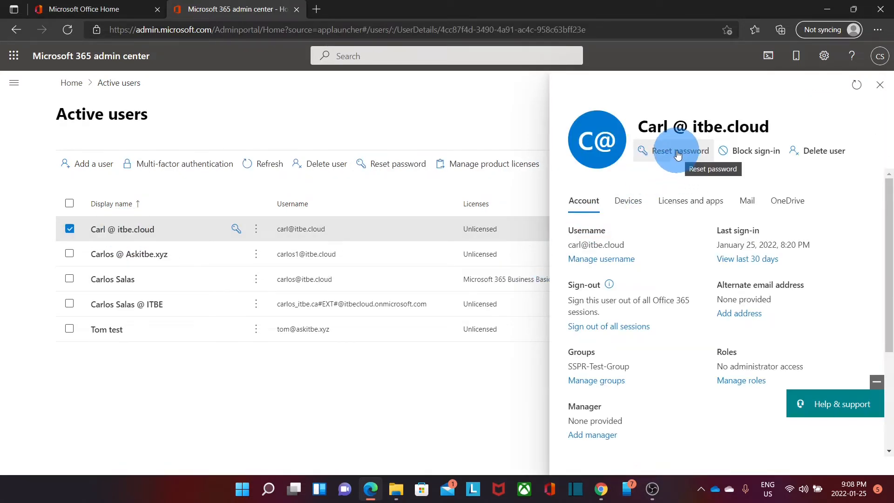
click(678, 151)
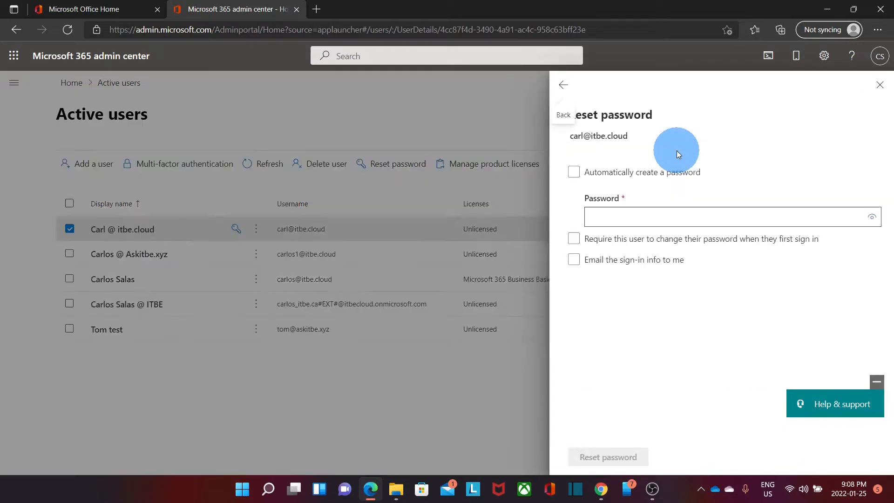
click(573, 172)
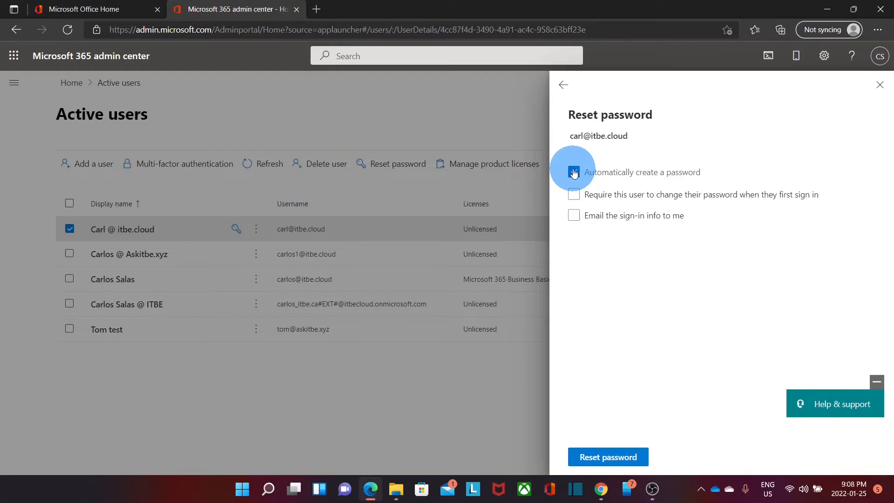
click(574, 172)
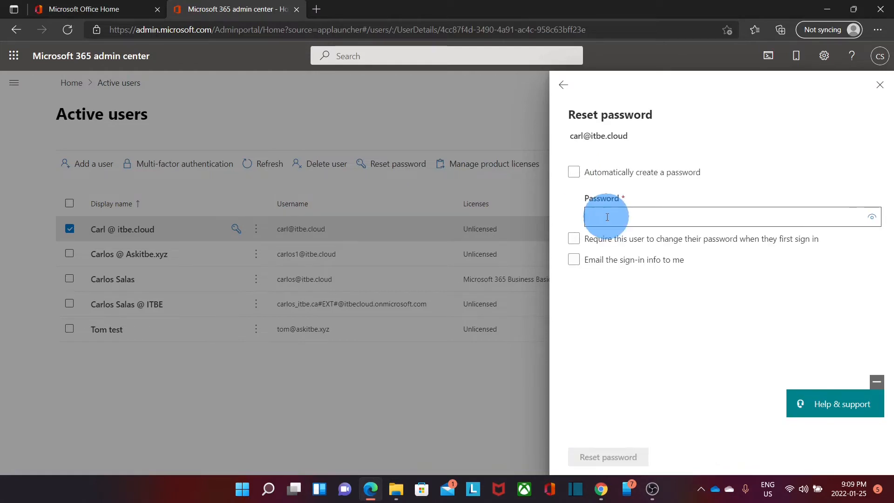
- Toggle the first-sign-in change and email-sign-in-info options without resetting anything
click(573, 238)
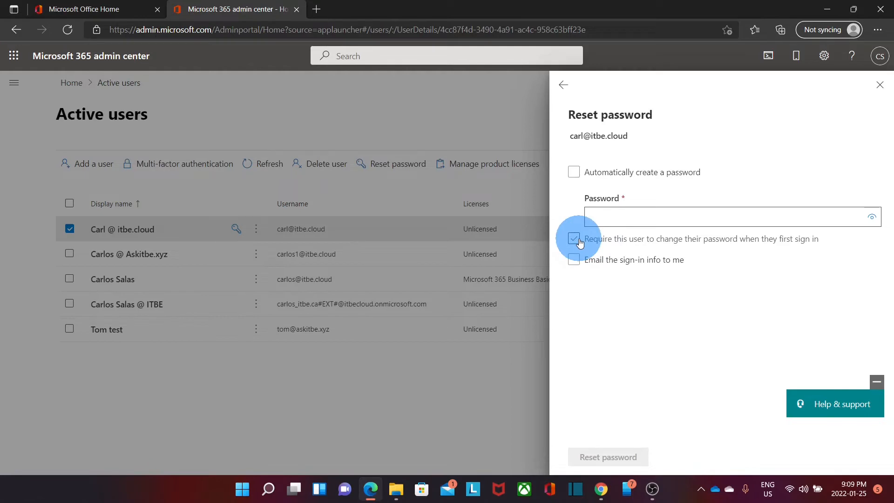
click(573, 260)
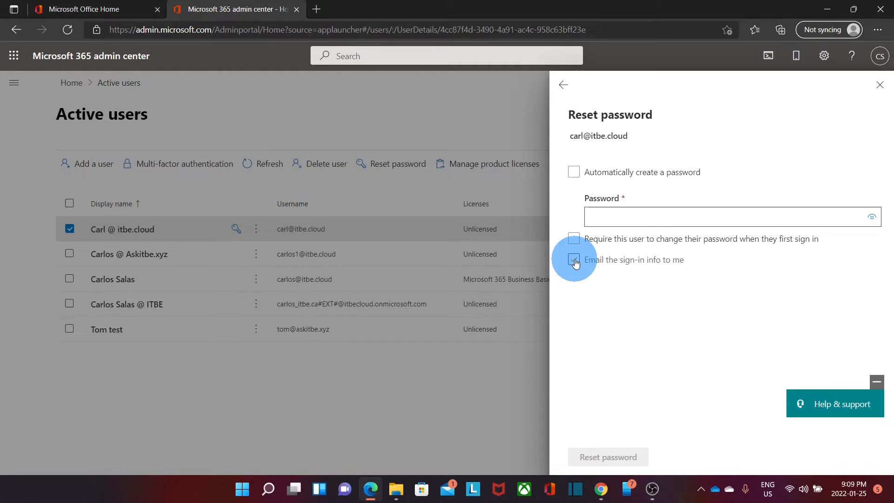
click(573, 259)
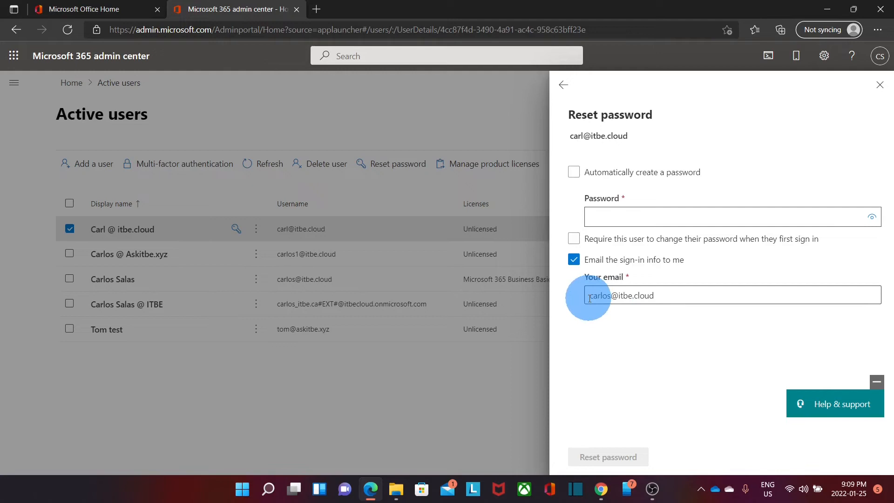
click(573, 260)
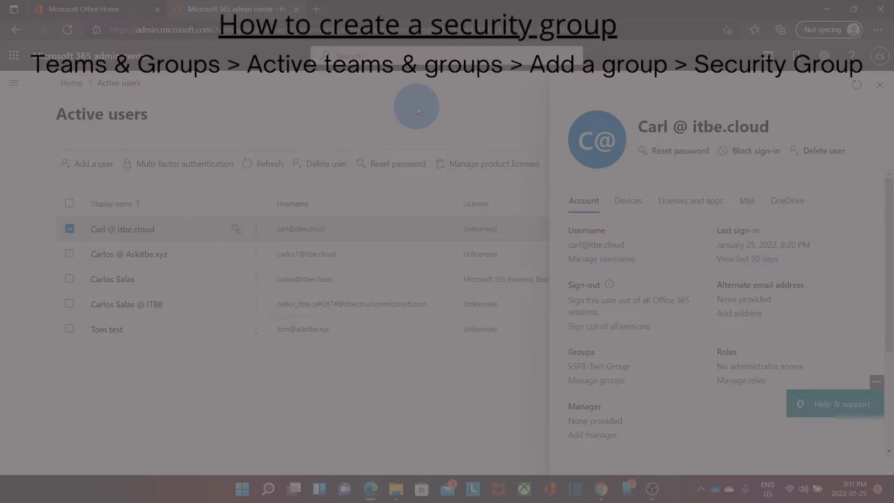
mouse_move(329, 122)
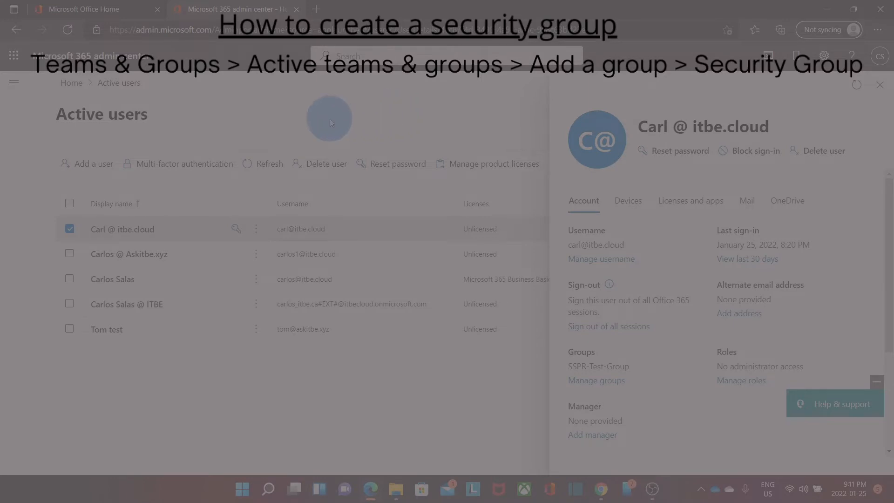
- Navigate to Teams & groups > Active teams & groups, listing the two existing groups
click(13, 83)
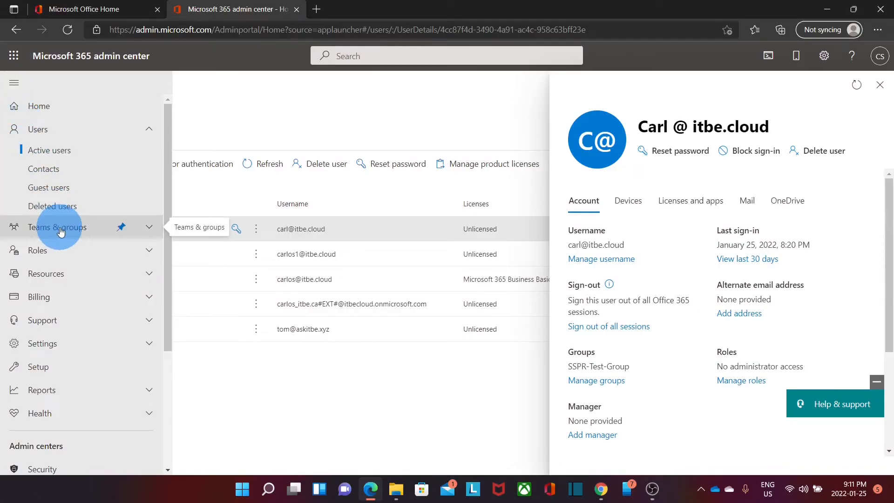
click(57, 226)
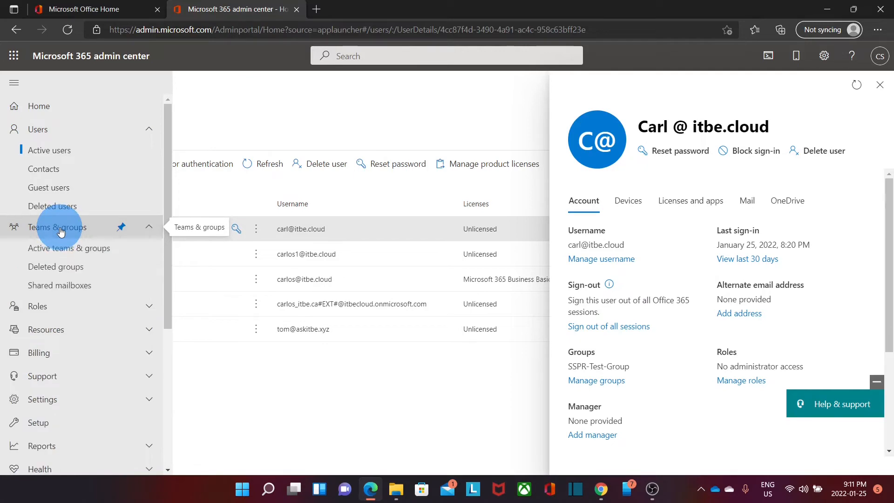
mouse_move(62, 250)
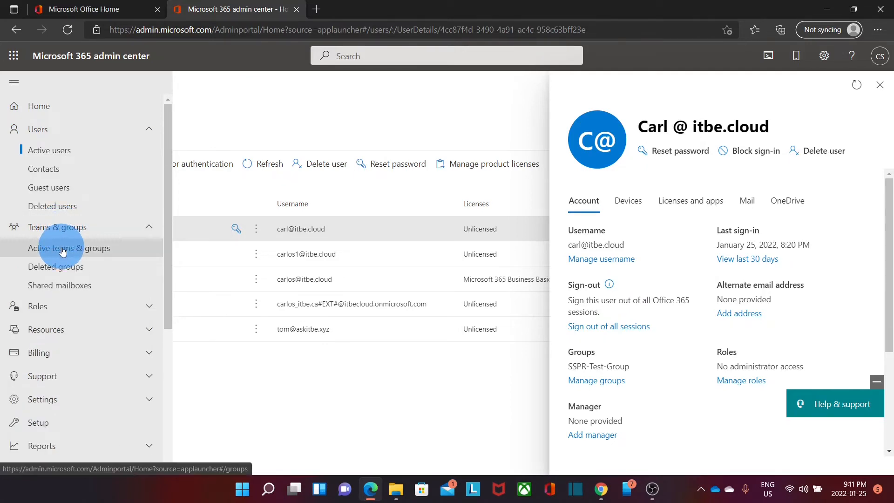
click(69, 248)
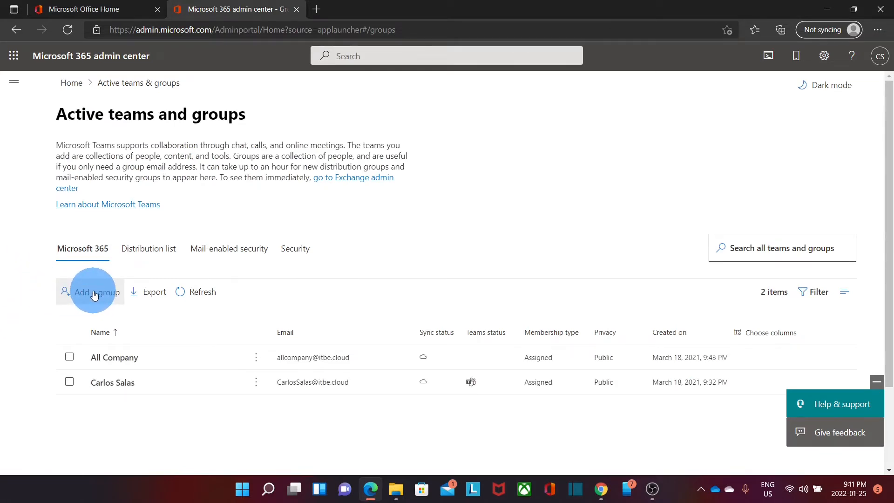
- Start a new Security group named and described 'Password recovery group'
click(94, 292)
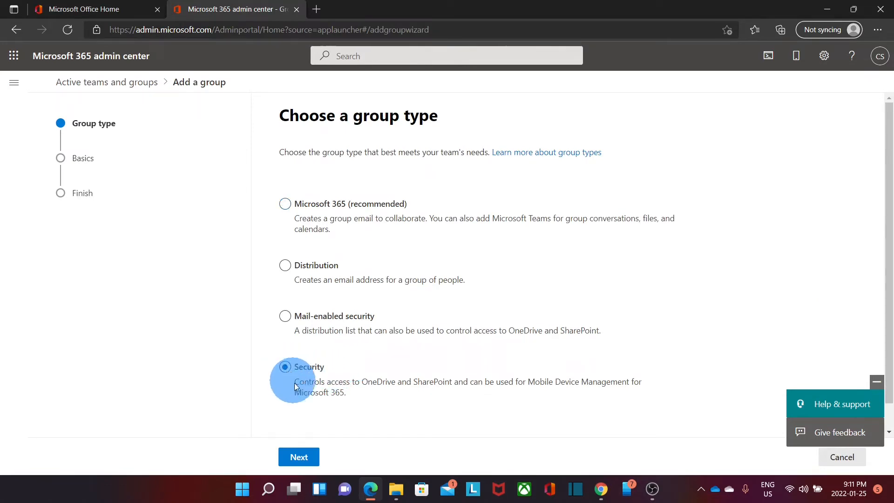
click(299, 456)
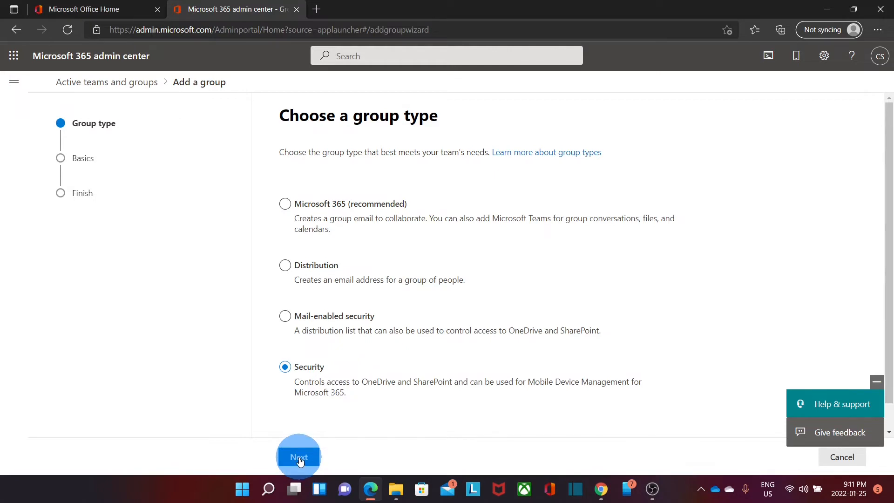
click(299, 456)
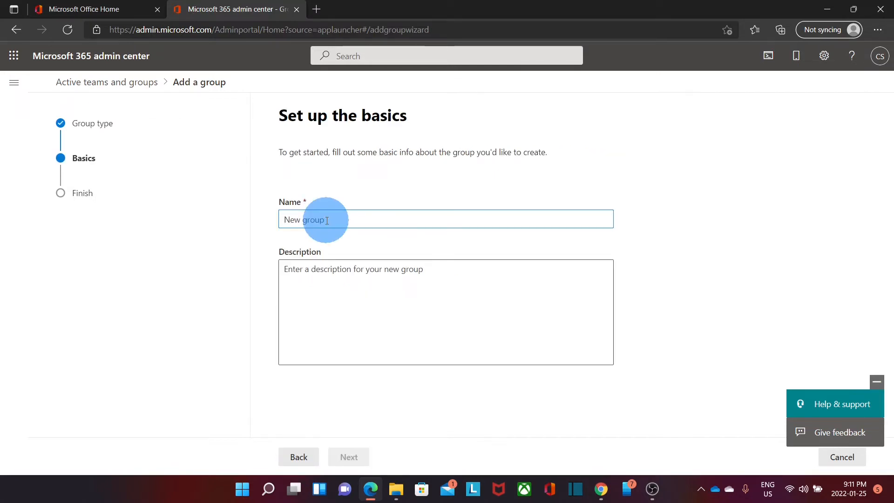
text(Password recovery group)
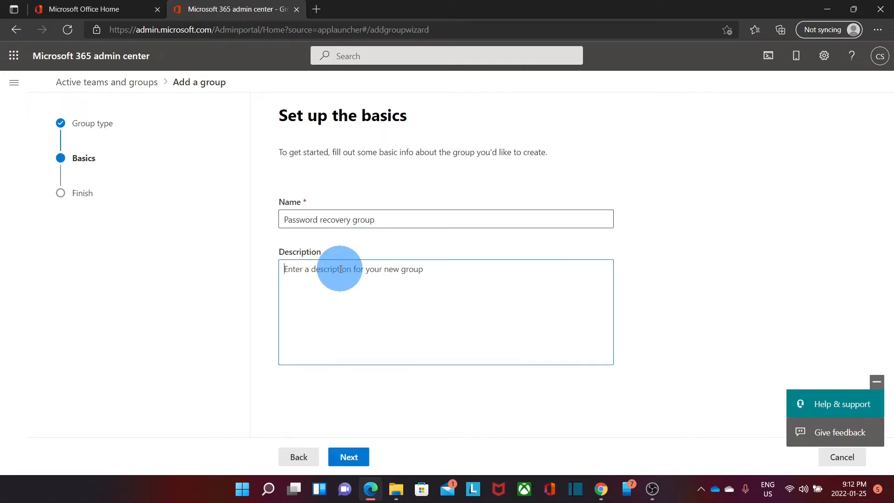
text(Password recovery group)
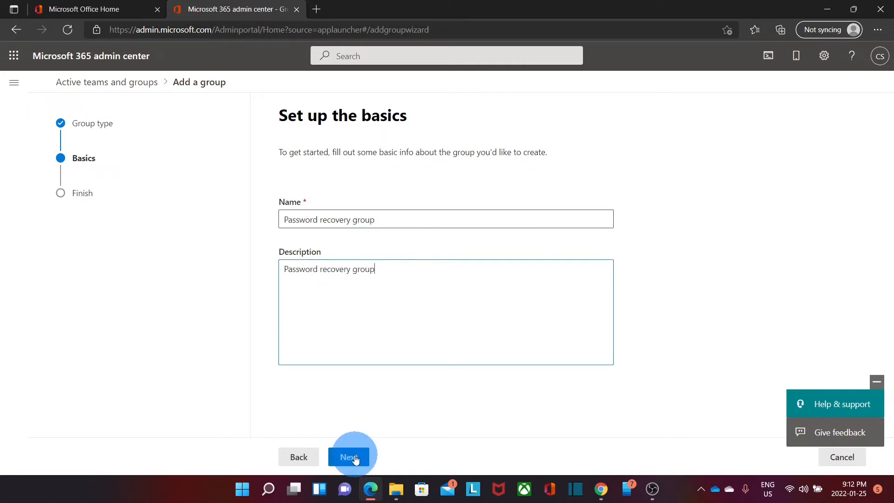
- Review and create the Password recovery group, returning to the groups list
click(349, 457)
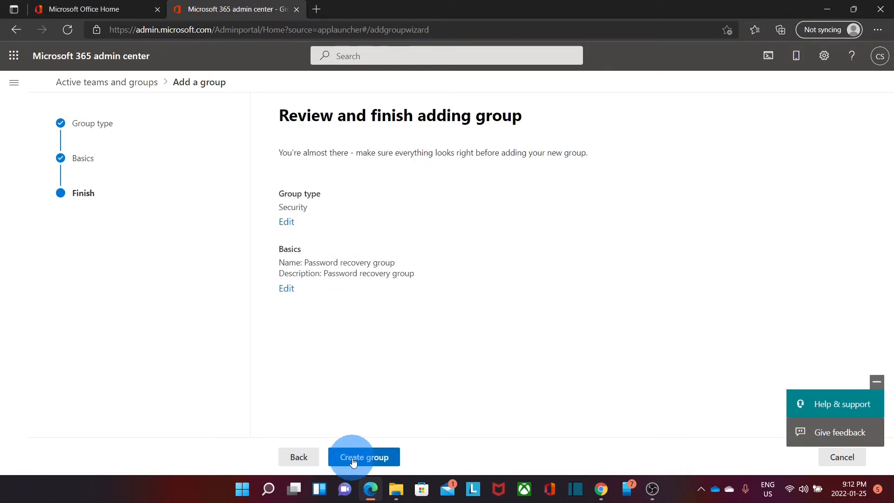
click(363, 456)
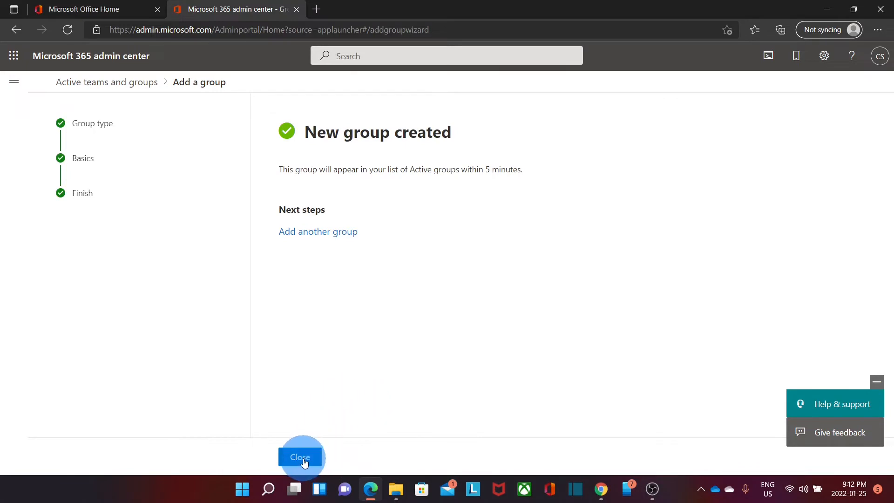
click(299, 457)
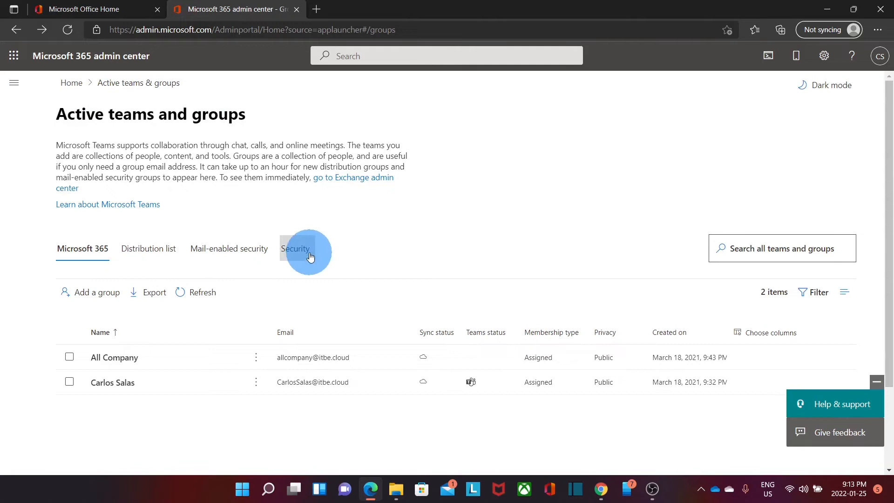
- Show Password recovery group's Members section from the Security tab, with no members yet
click(295, 249)
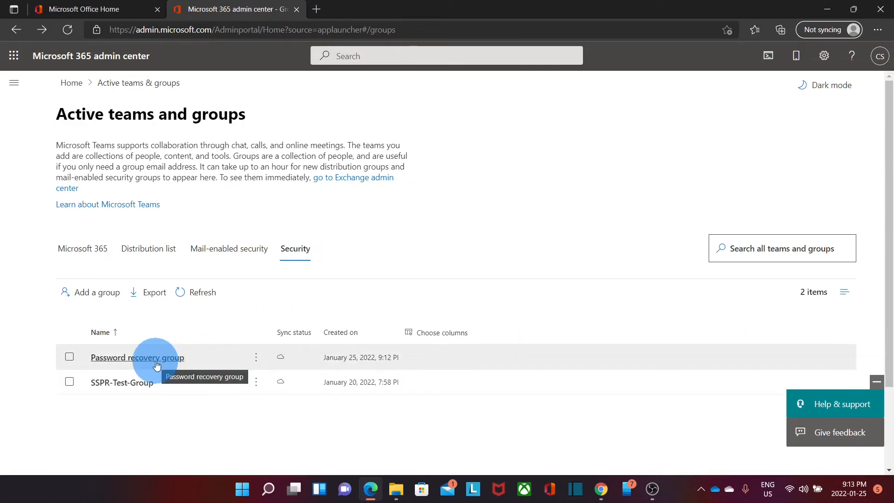
click(137, 358)
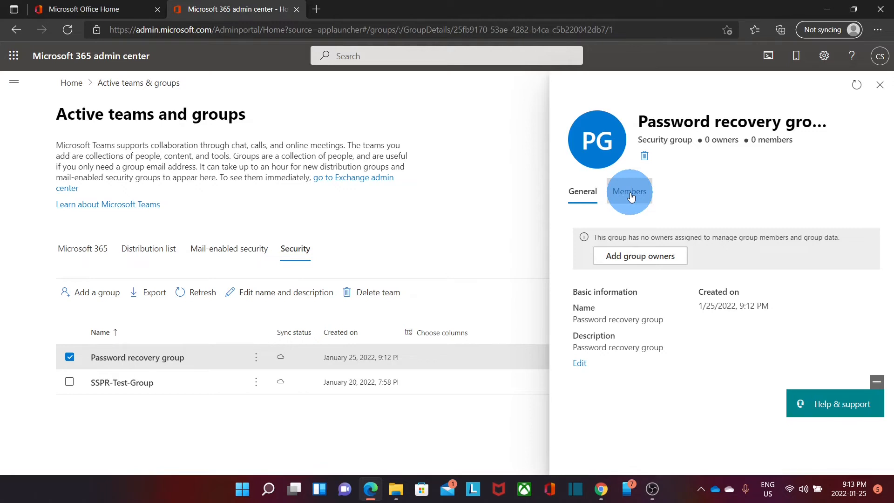
click(629, 191)
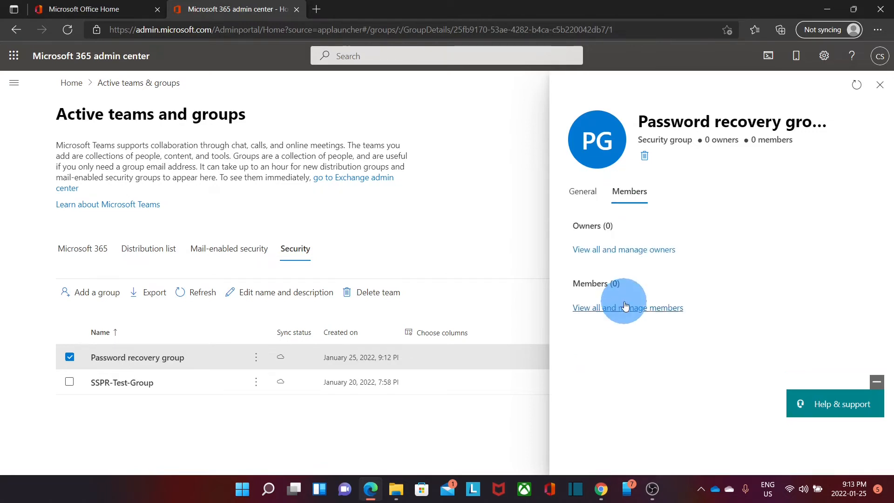
mouse_move(619, 312)
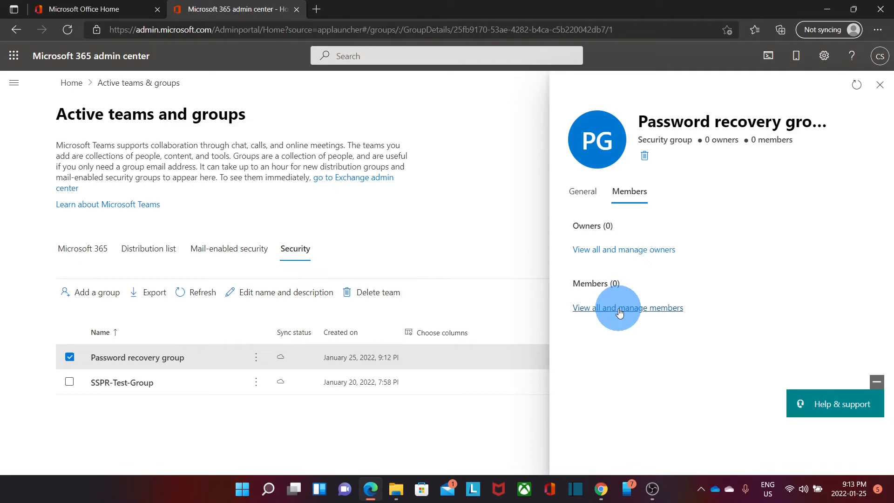
- Add the first listed user as a member of Password recovery group
click(627, 307)
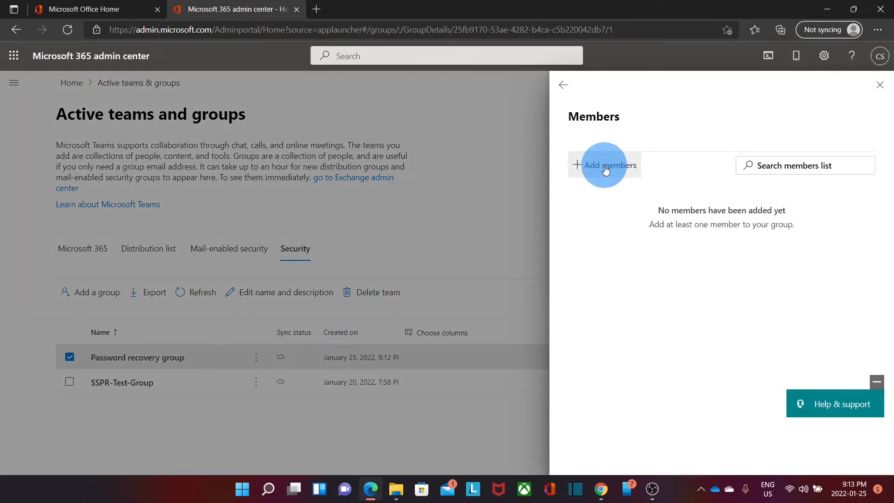
click(605, 165)
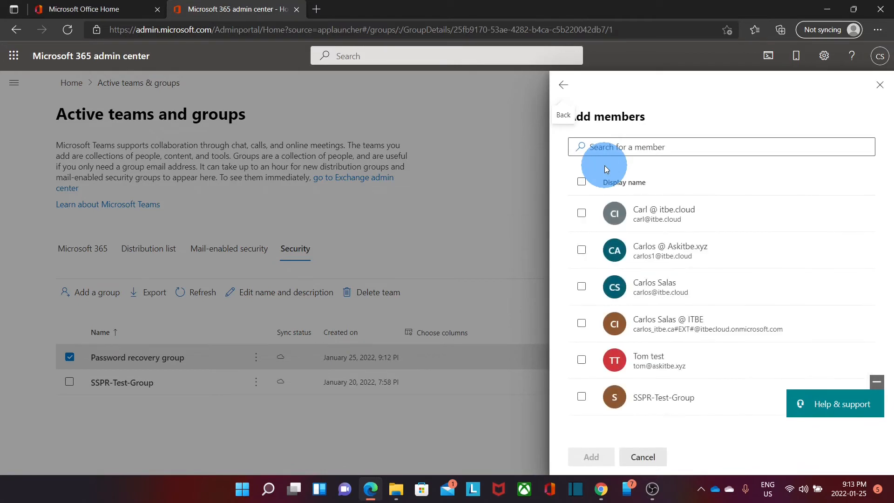
click(581, 213)
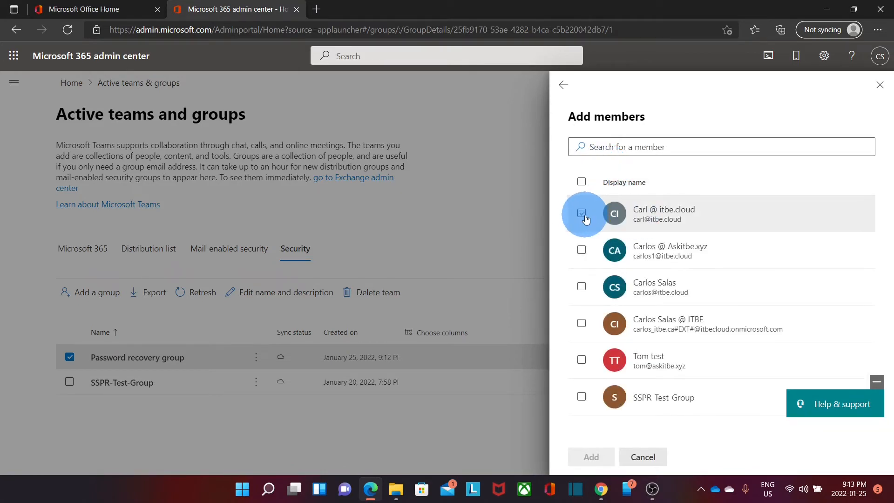
click(581, 213)
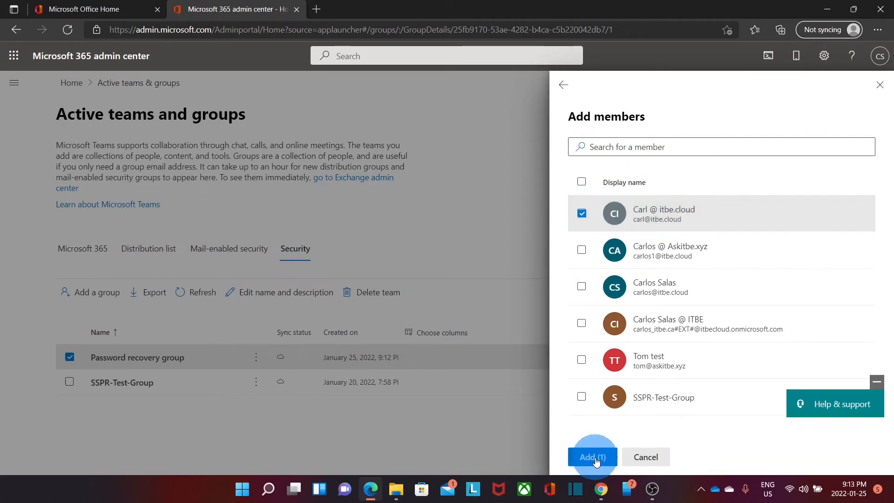
click(592, 456)
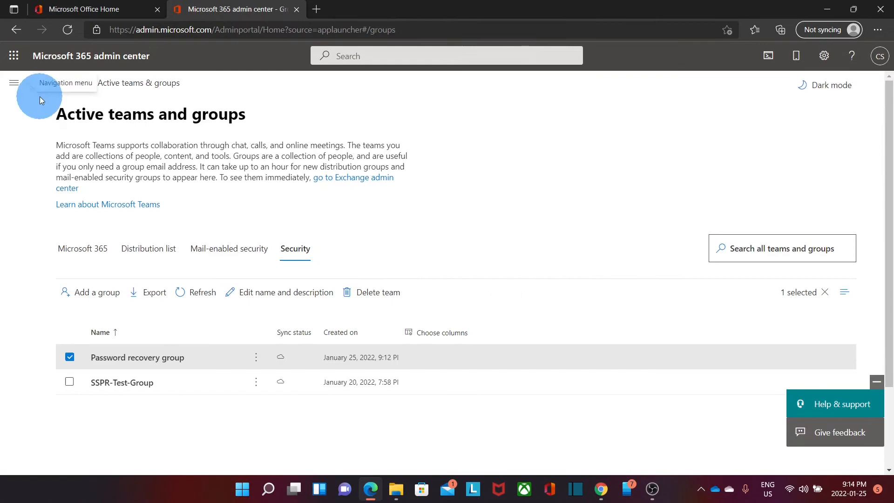
- Go to the Azure Active Directory admin center and its Password reset properties page
click(15, 83)
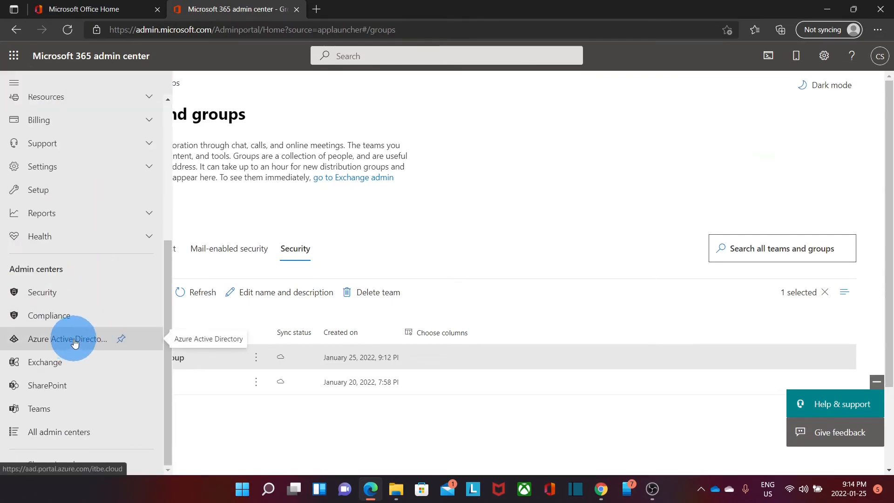
click(63, 338)
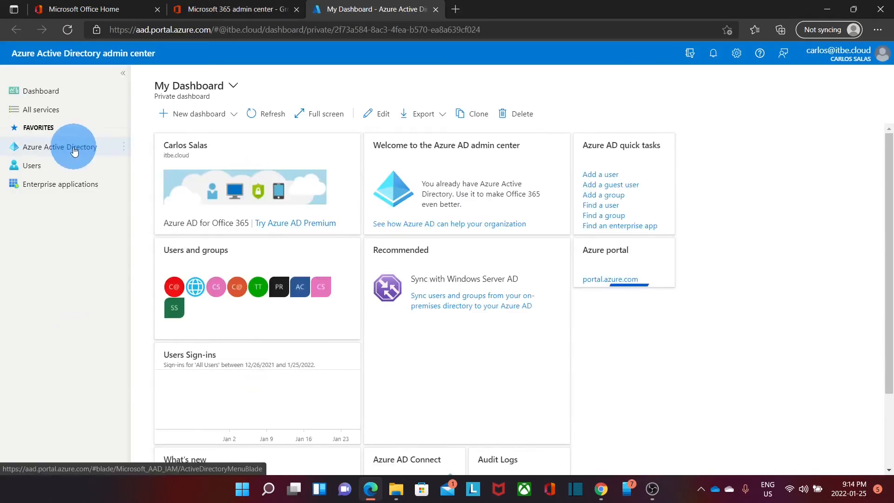
mouse_move(57, 147)
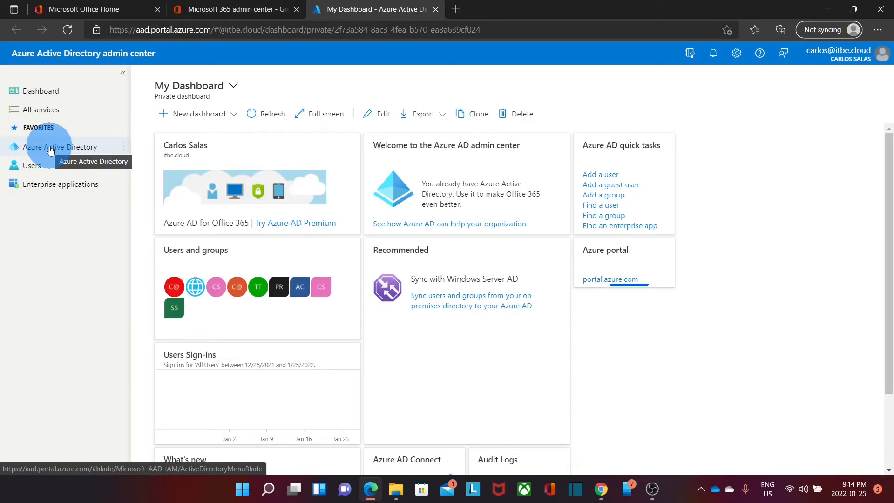
click(59, 147)
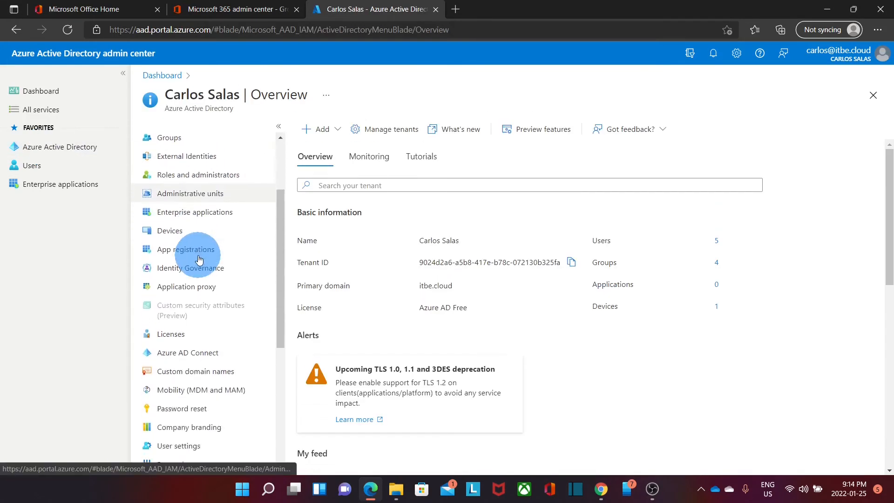
scroll(down, 3)
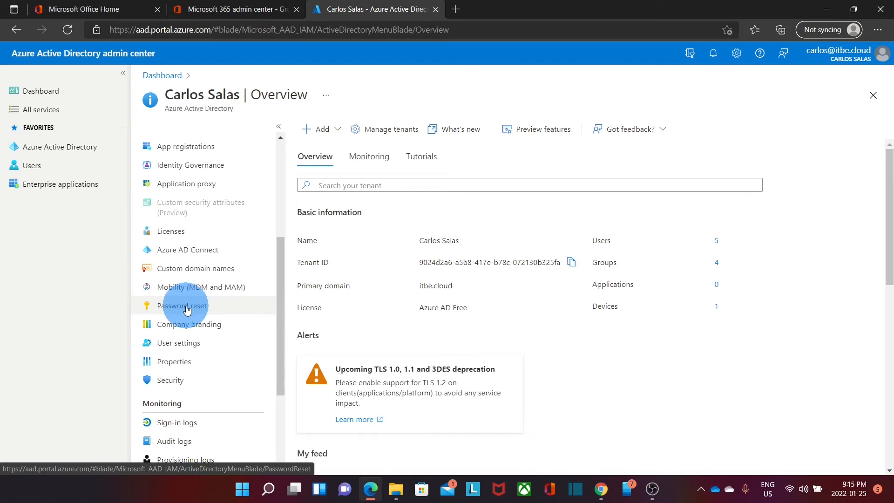
click(183, 306)
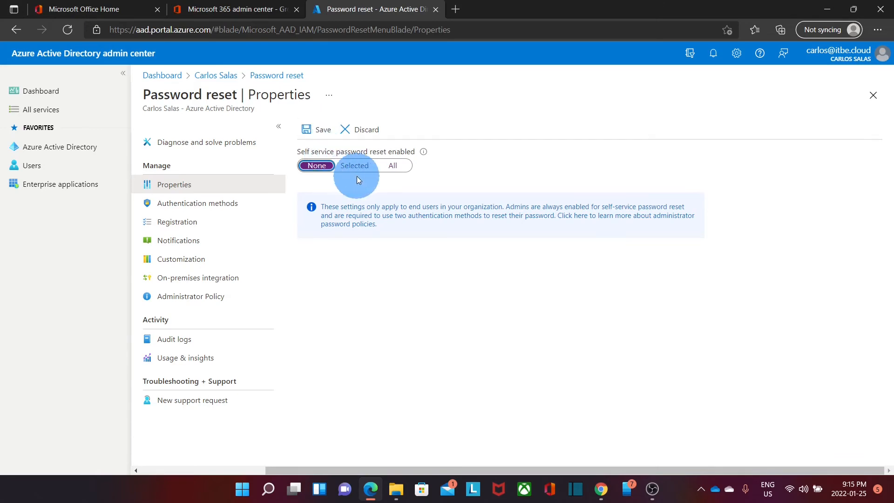
mouse_move(359, 184)
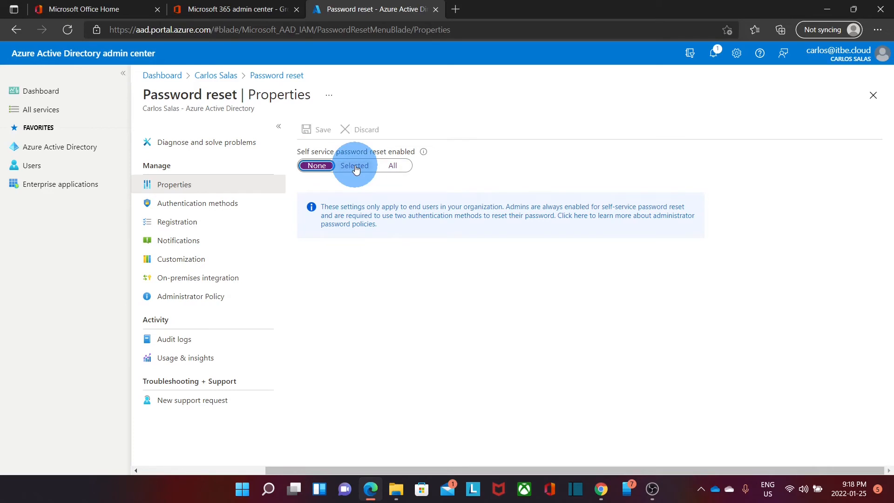
- Enable self-service password reset for Selected group 'Password recovery group' and save the policy
click(353, 166)
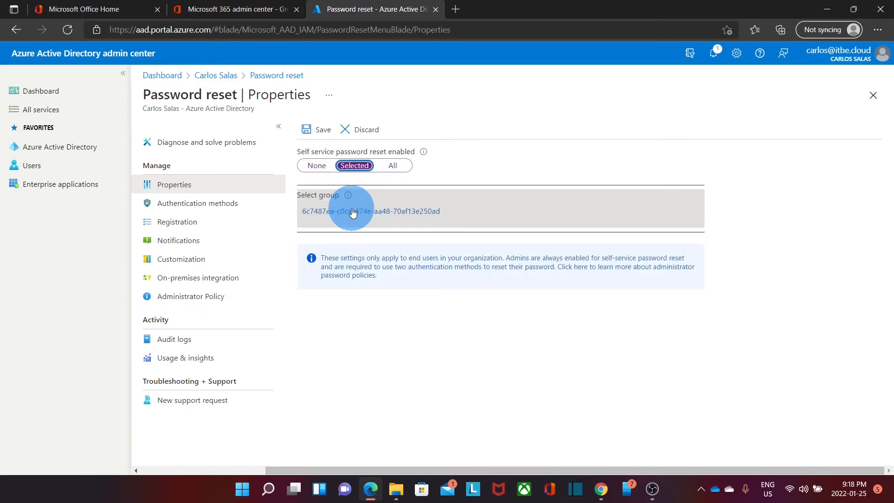
click(370, 211)
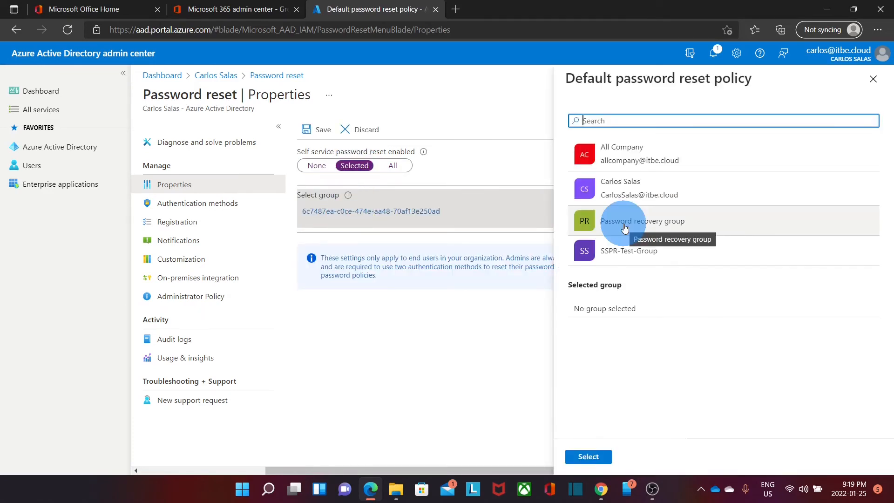
mouse_move(658, 228)
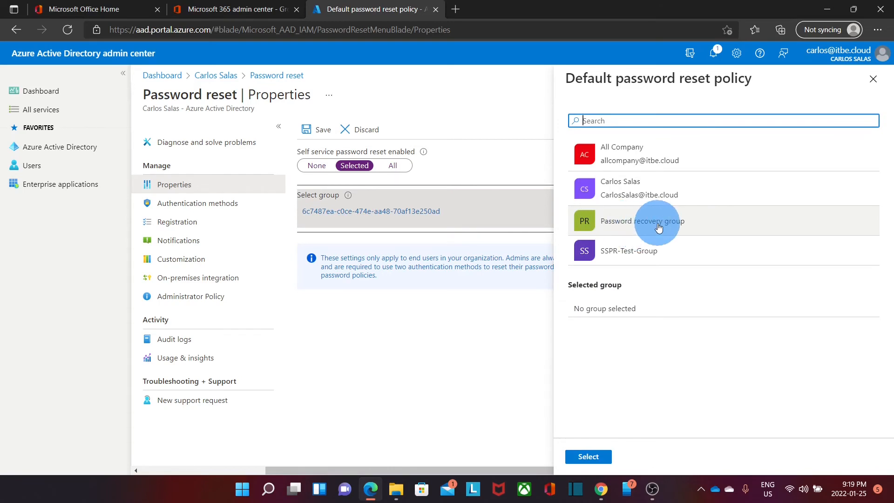
mouse_move(639, 227)
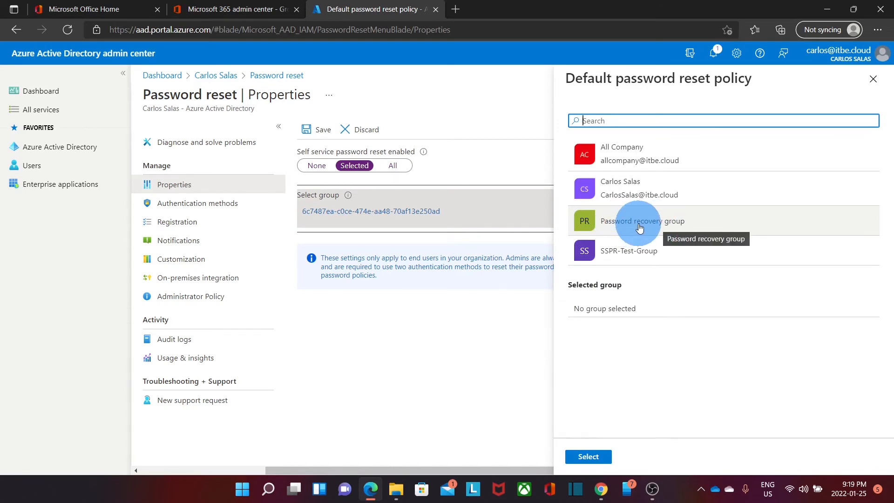
click(641, 221)
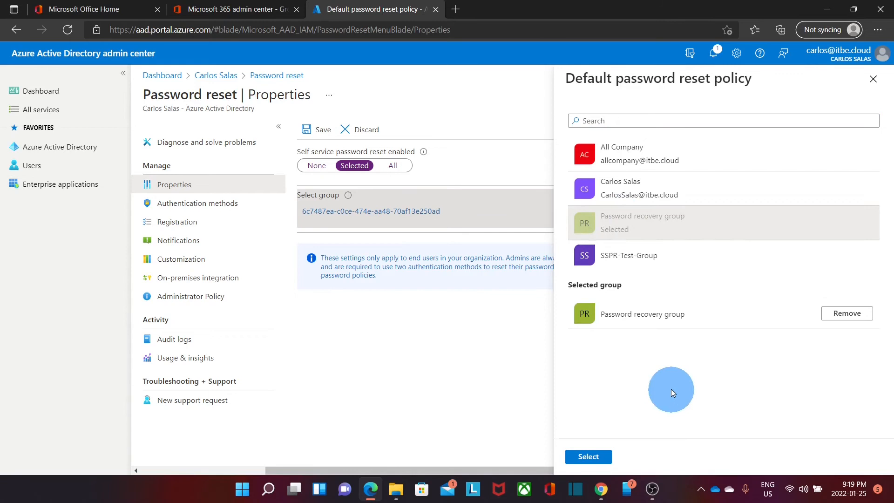
click(587, 456)
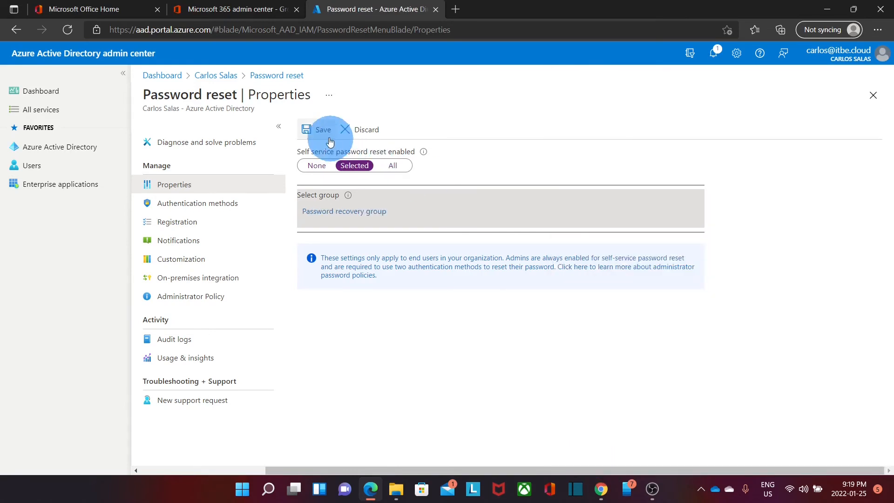
click(323, 130)
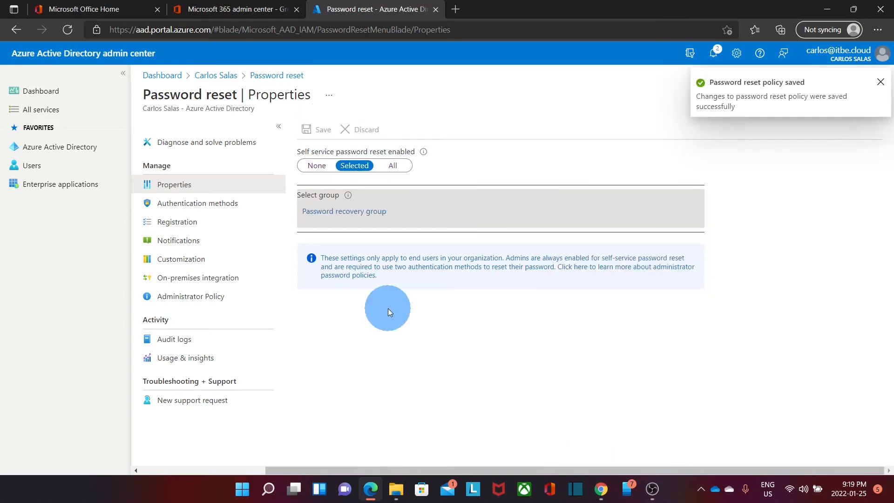
click(880, 82)
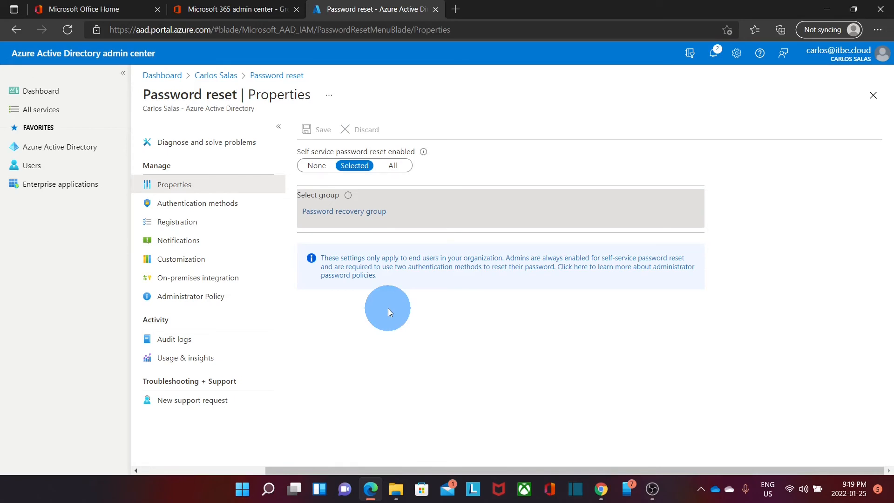
mouse_move(396, 316)
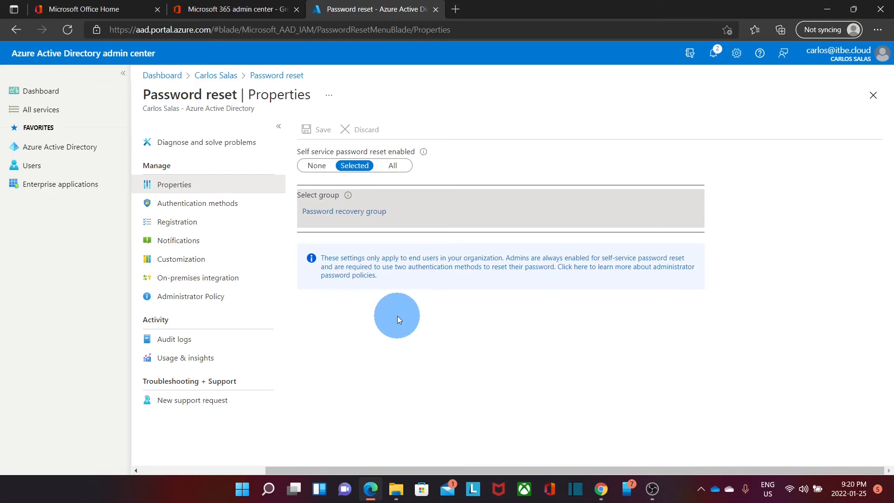
mouse_move(255, 214)
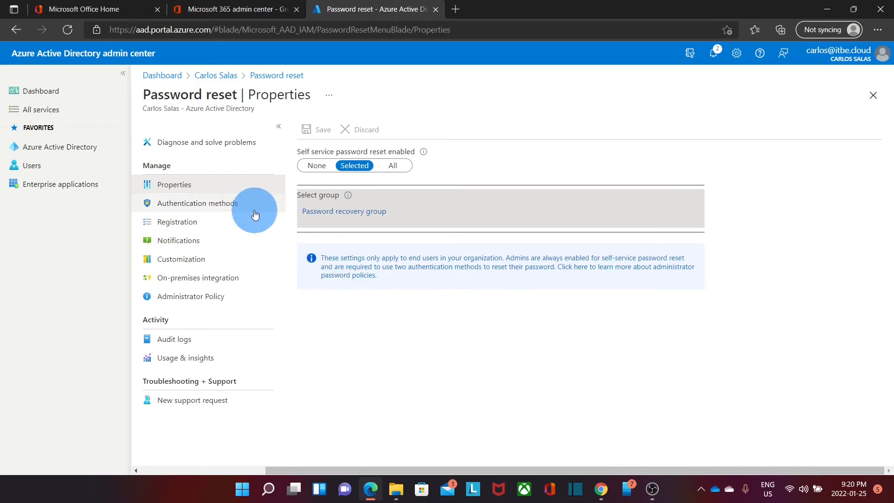
- Review the Authentication methods, where Email and Mobile phone are available to users
click(198, 203)
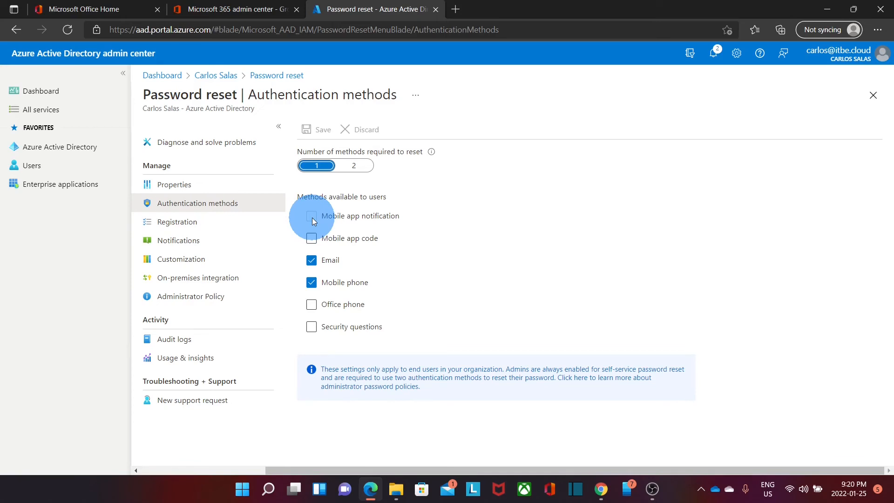
mouse_move(339, 234)
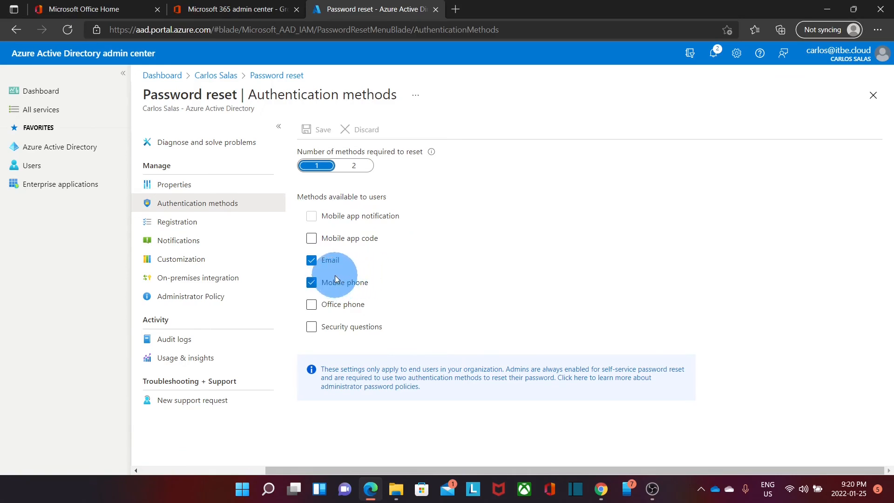
click(312, 327)
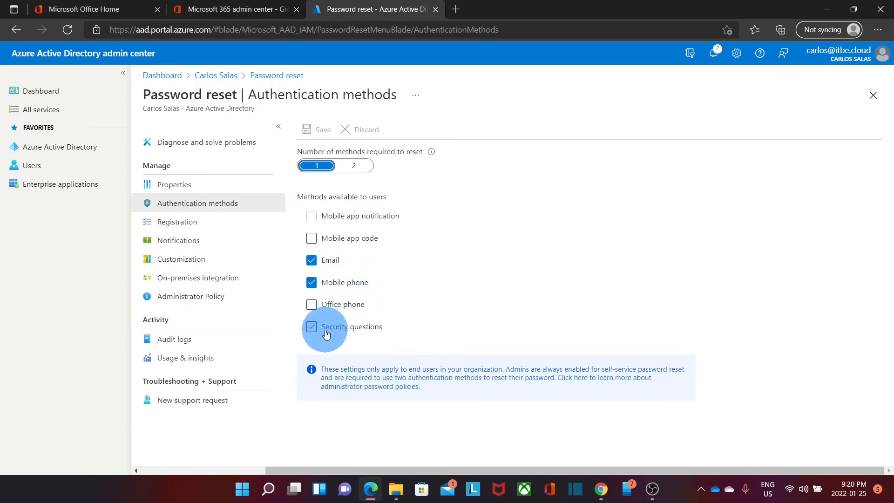
click(312, 326)
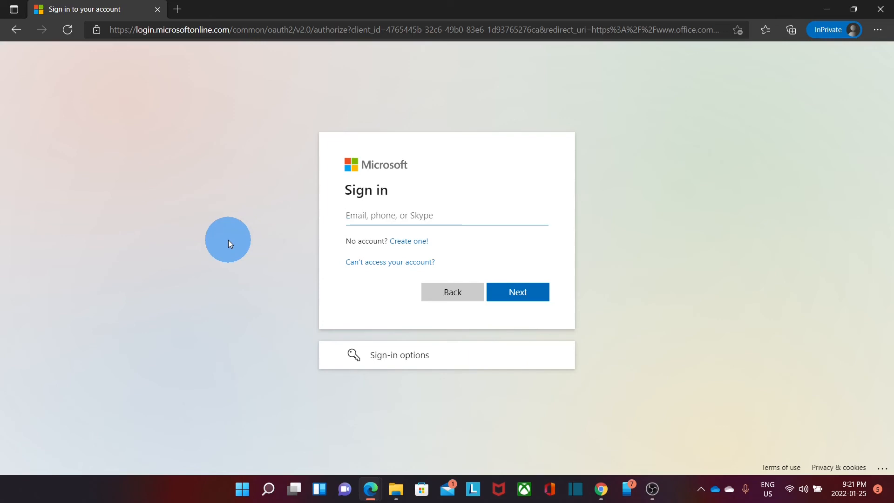
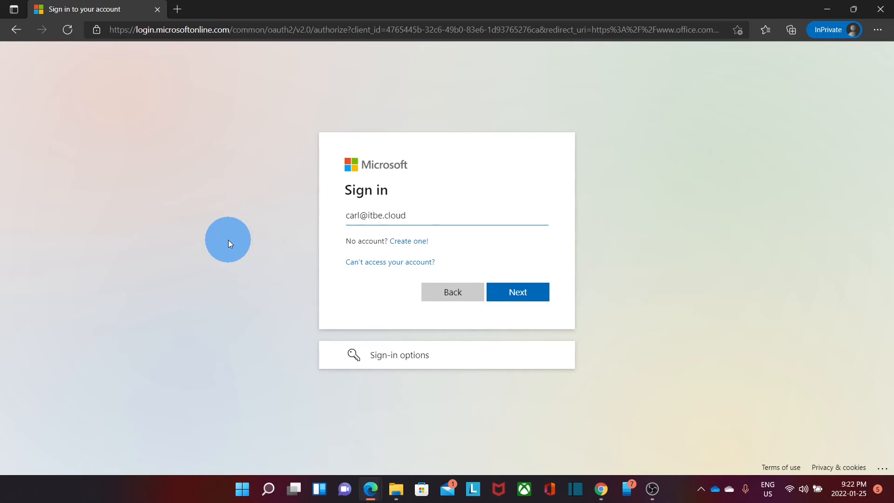
click(517, 292)
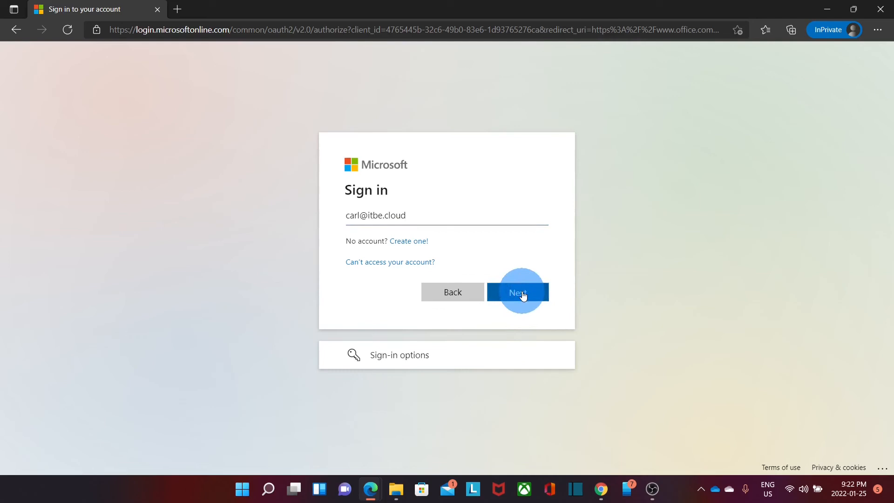
click(516, 292)
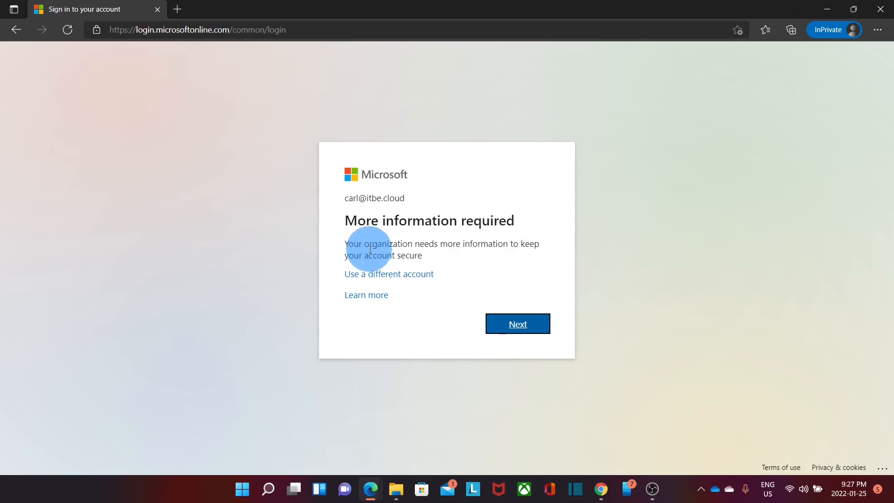
mouse_move(490, 243)
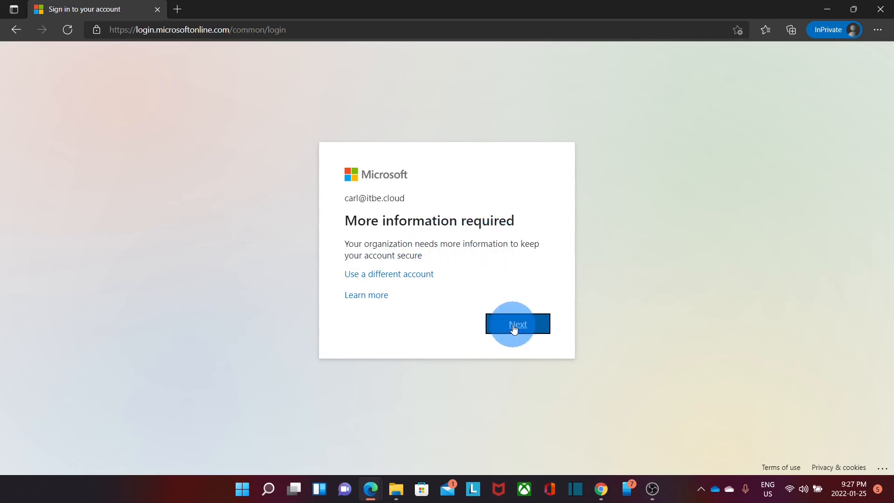
click(517, 324)
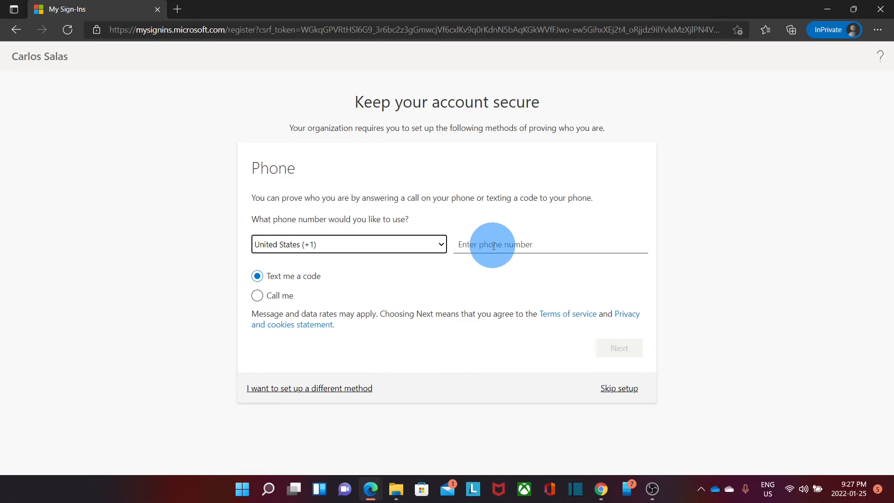
mouse_move(472, 285)
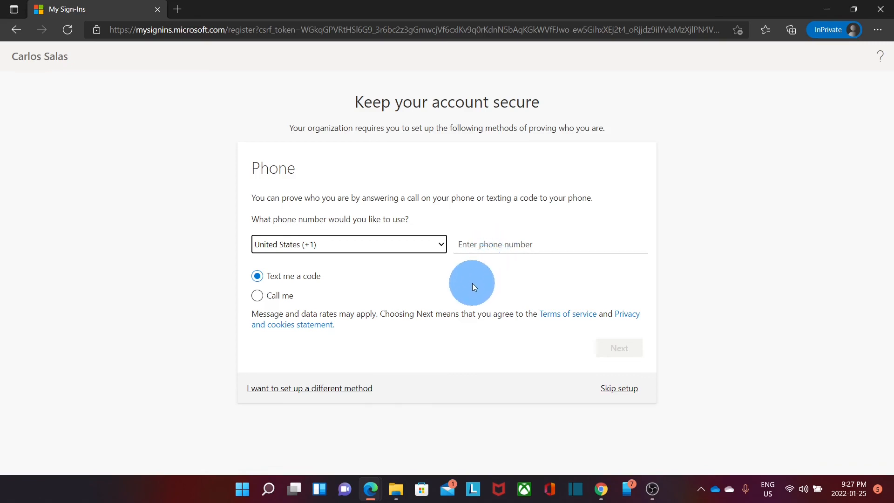